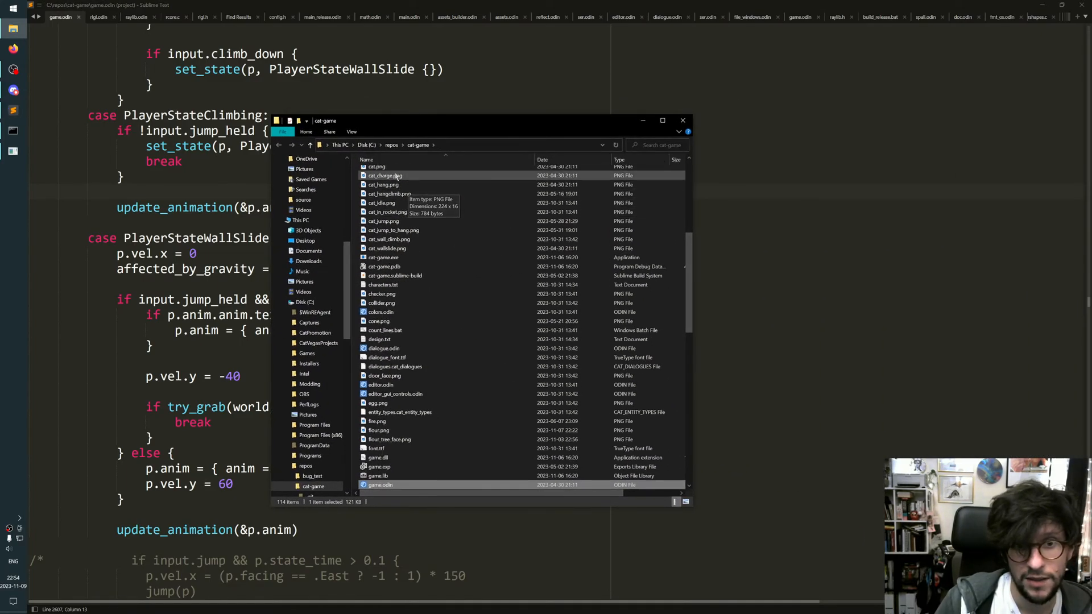
Open cat.png from the cat-game folder in the image viewer.
double_click(376, 166)
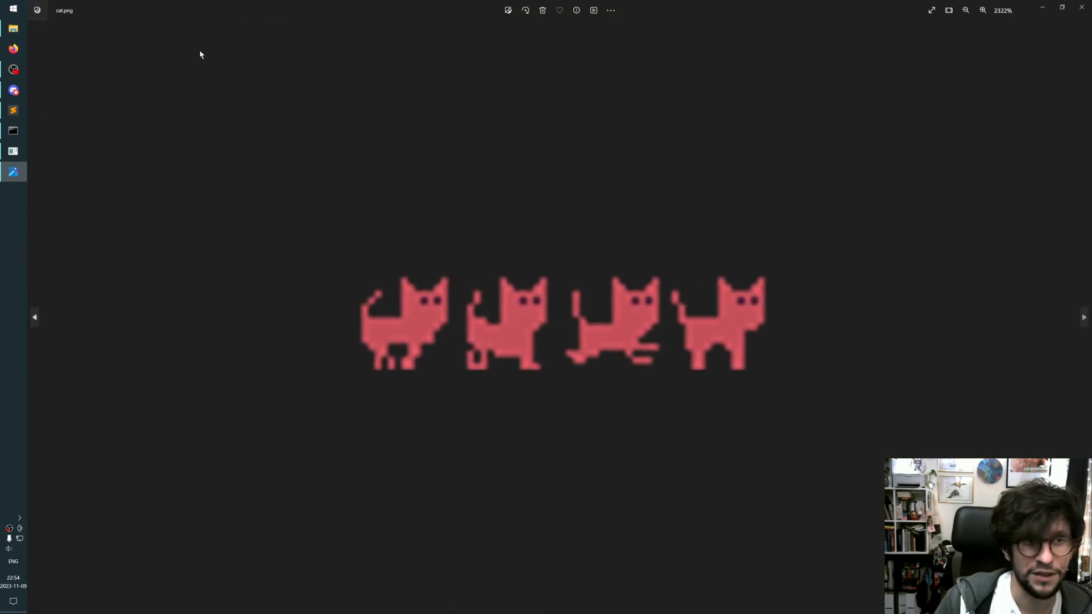
mouse_move(537, 363)
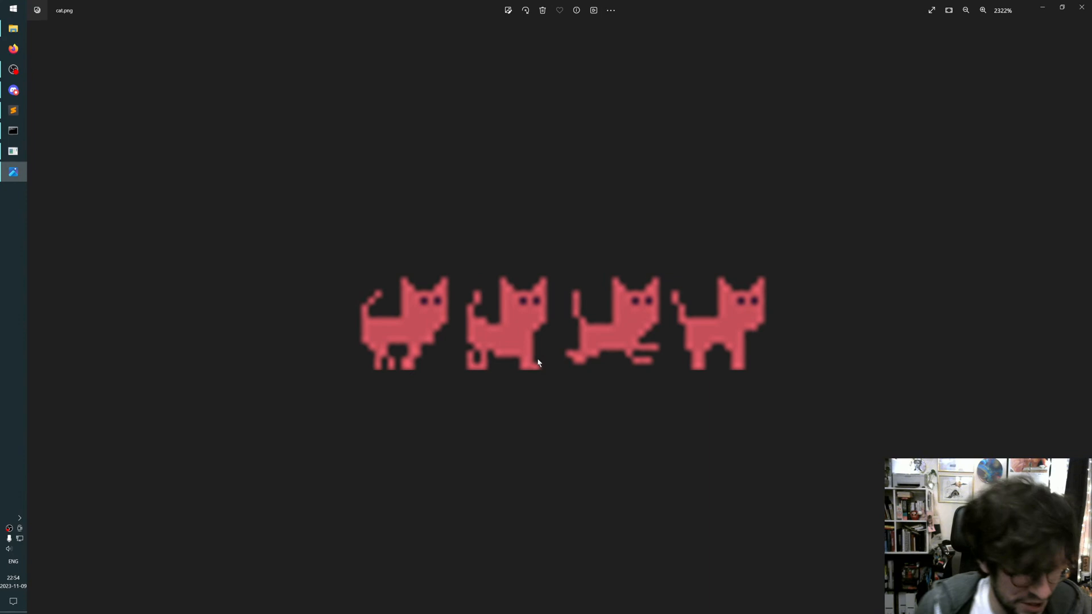
mouse_move(719, 347)
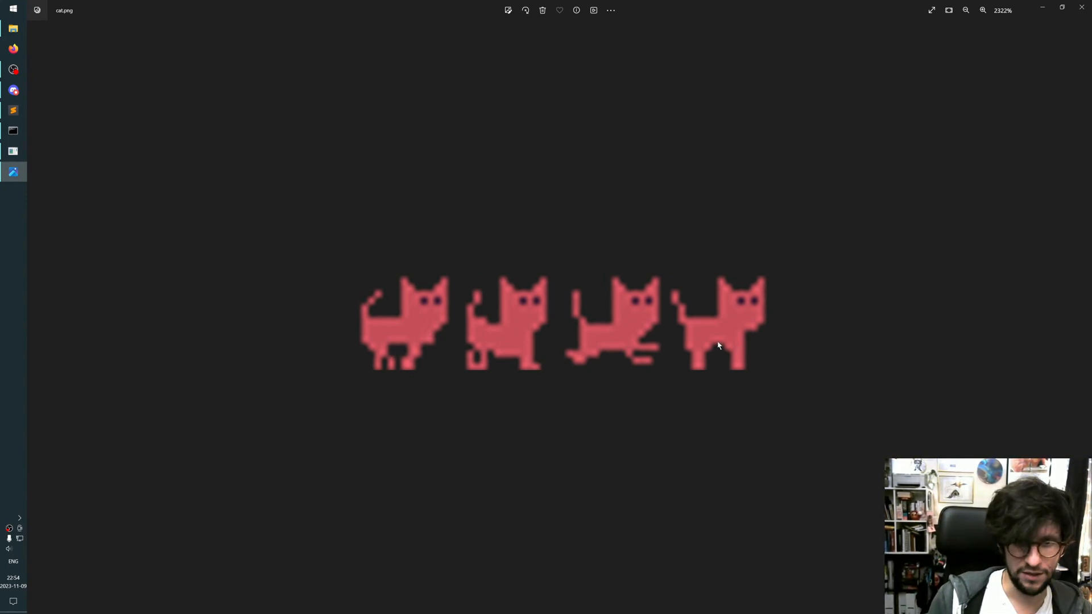
mouse_move(593, 355)
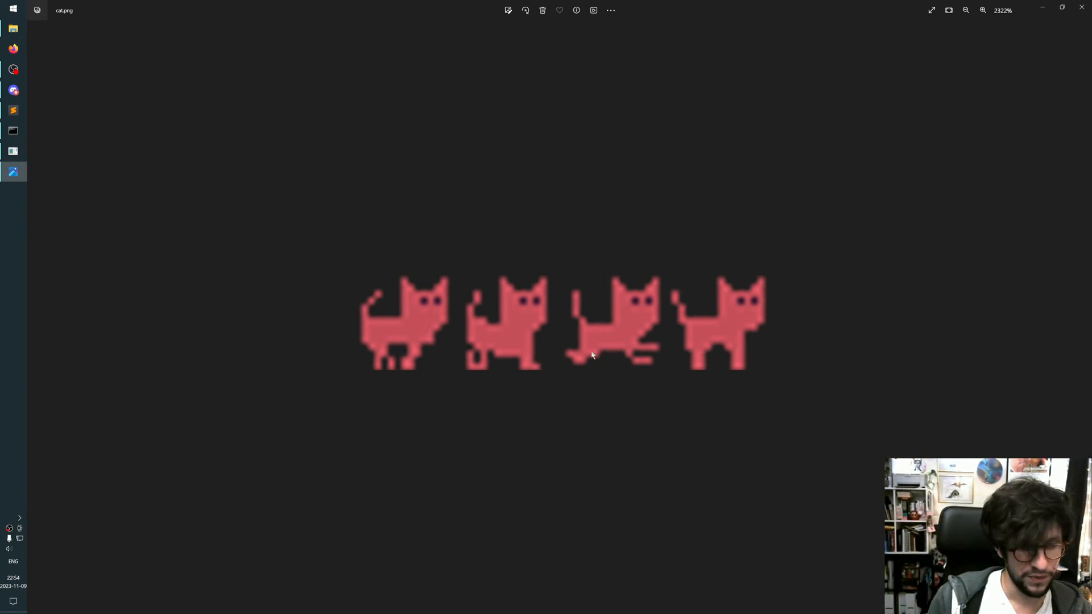
Review the four walking cat frames, then leave the viewer for Aseprite.
key(alt+tab)
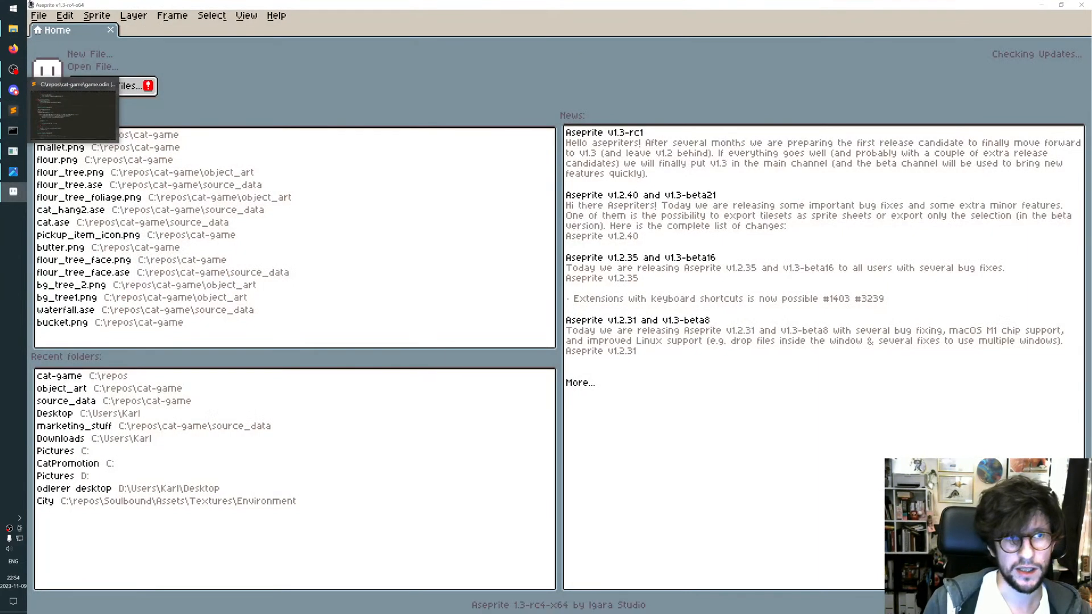
Open cat.png, then source_data/cat.ase, in Aseprite.
click(93, 66)
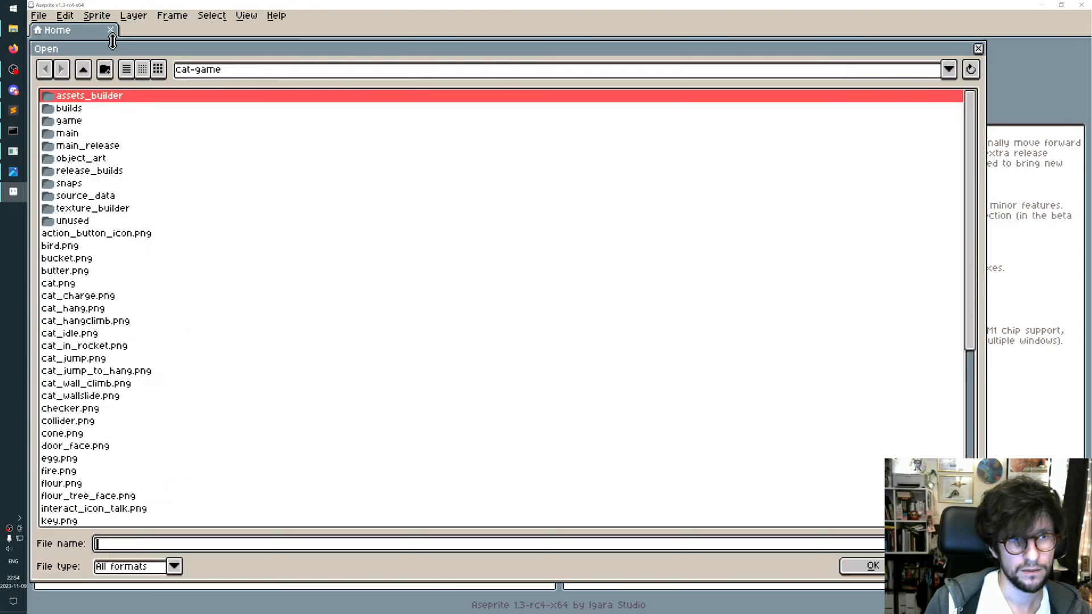
double_click(58, 283)
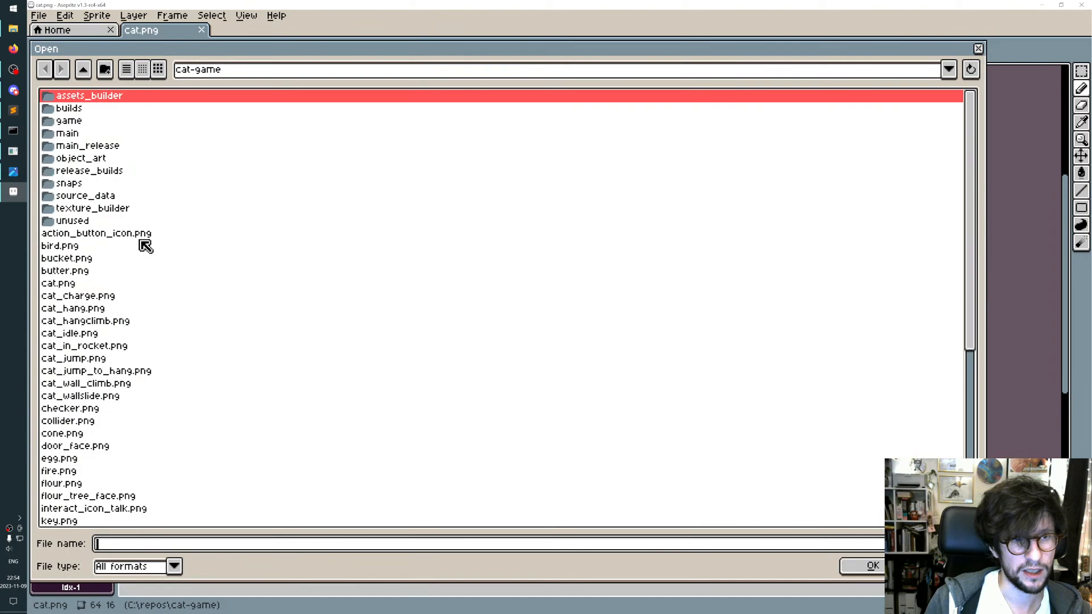
double_click(85, 195)
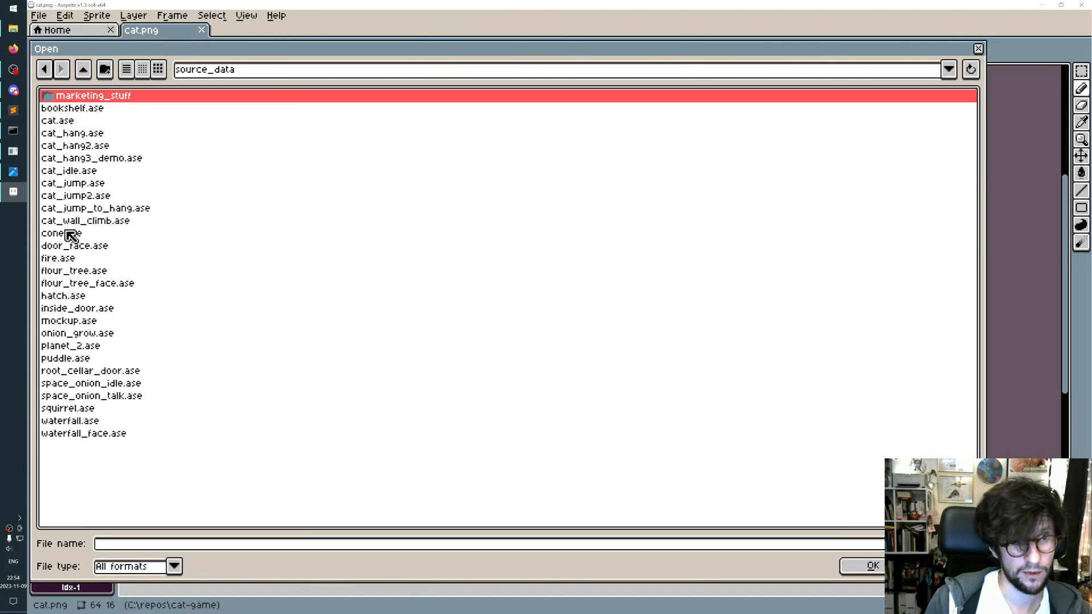
double_click(57, 120)
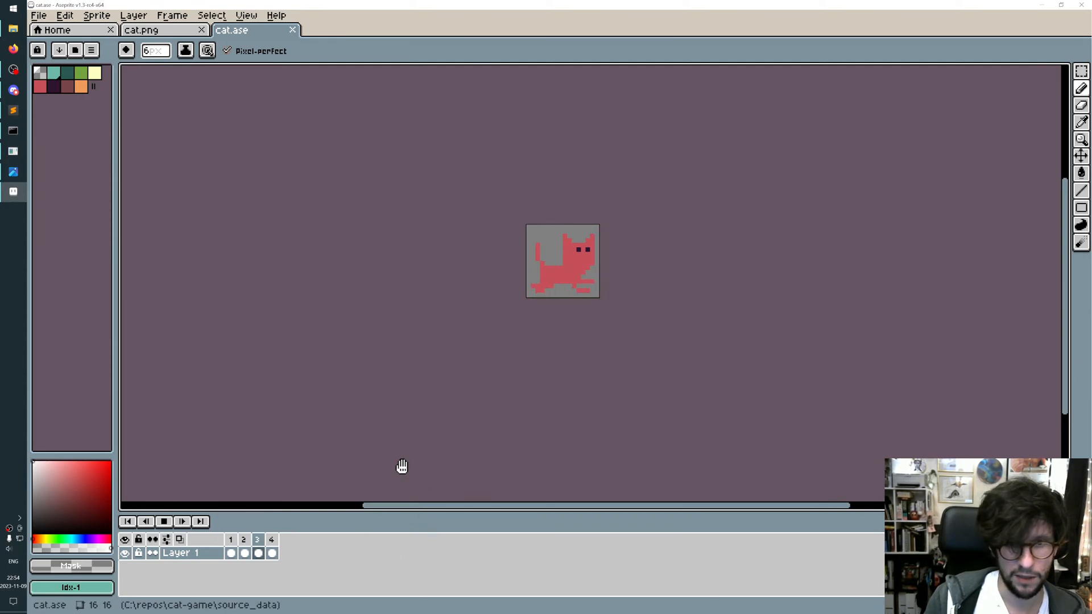
Open Export Sprite Sheet and review its Sprite and Borders settings.
click(38, 14)
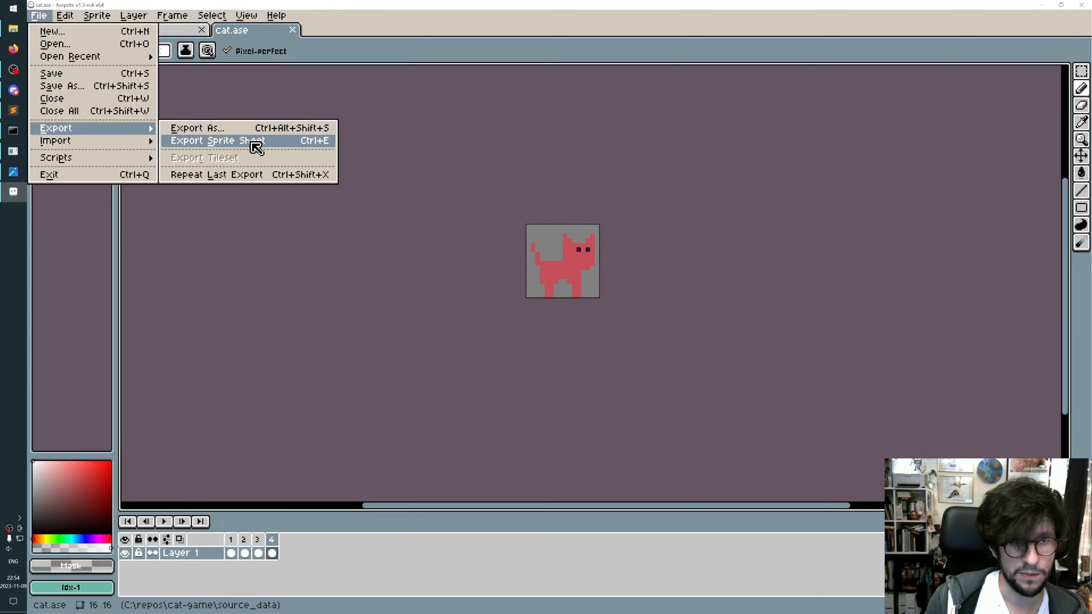
click(217, 140)
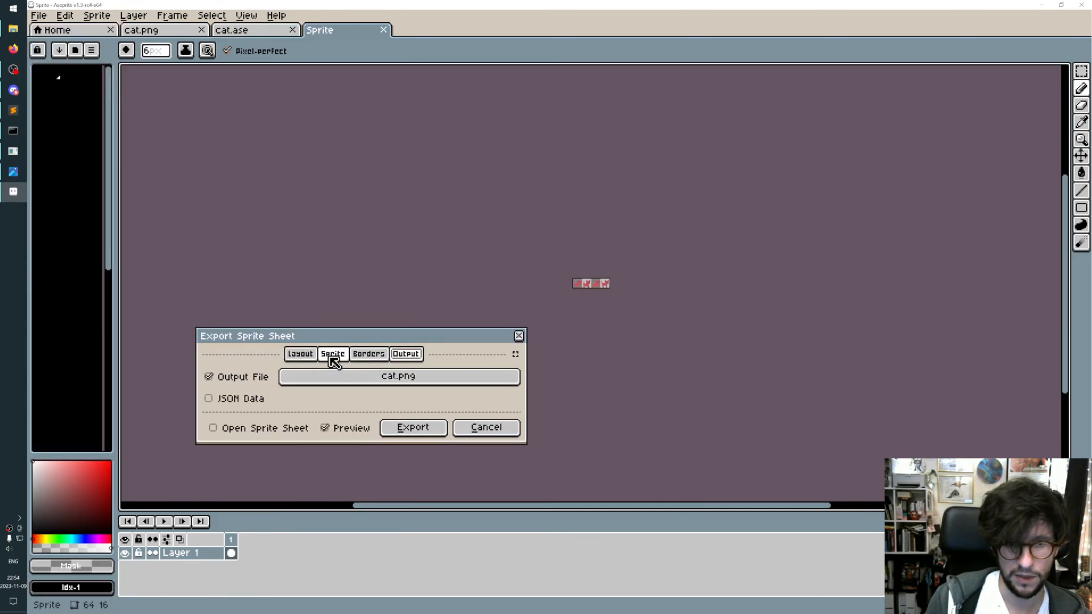
click(369, 353)
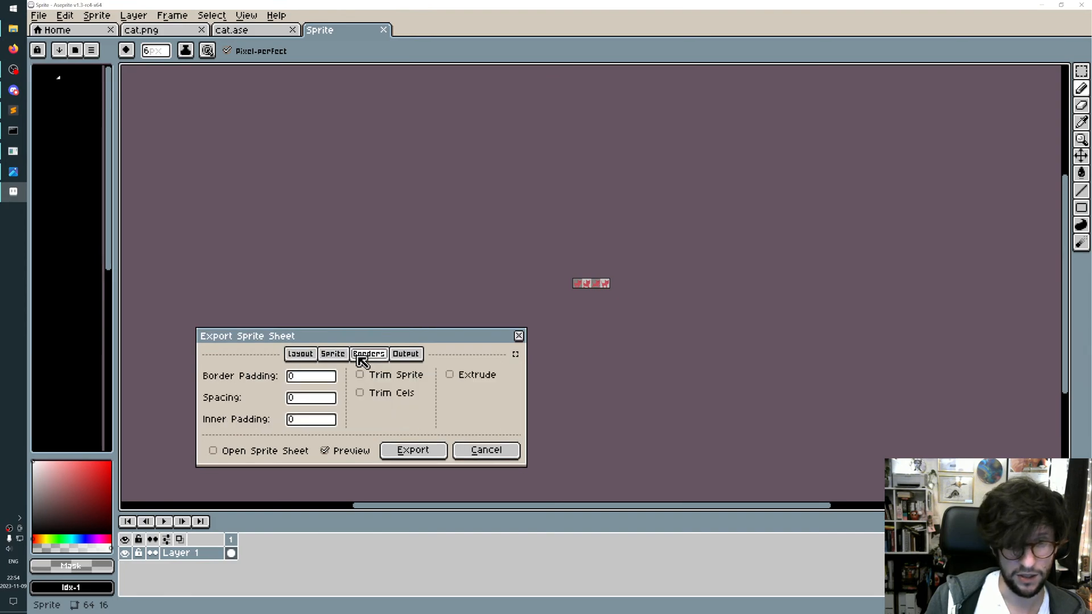
click(333, 354)
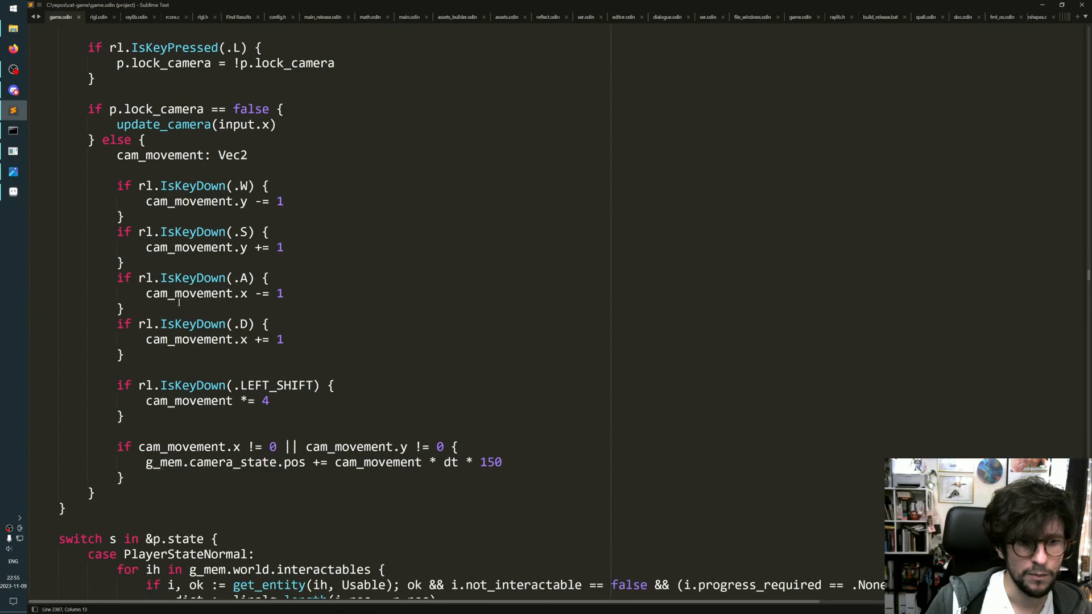
Scroll game.odin to update_animation and jump to the AnimationInstance definition.
scroll(down, 3)
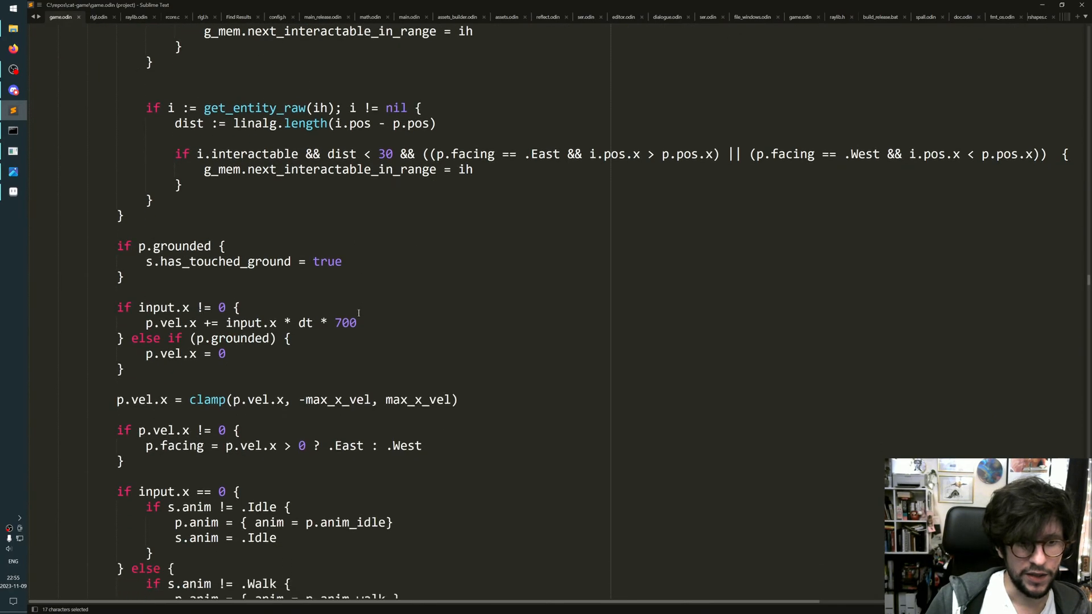
scroll(down, 3)
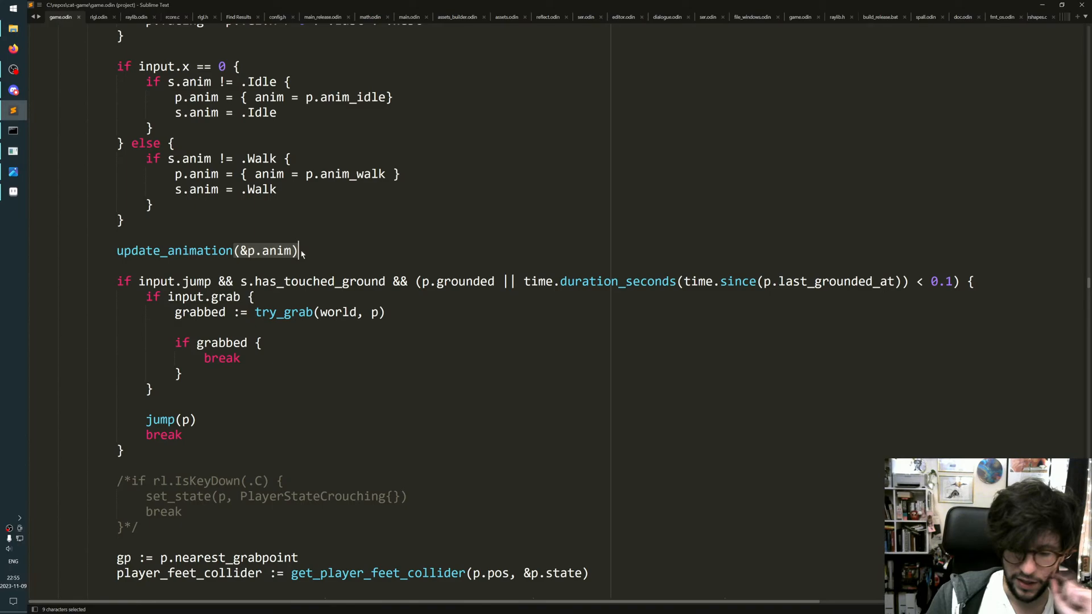
mouse_move(345, 251)
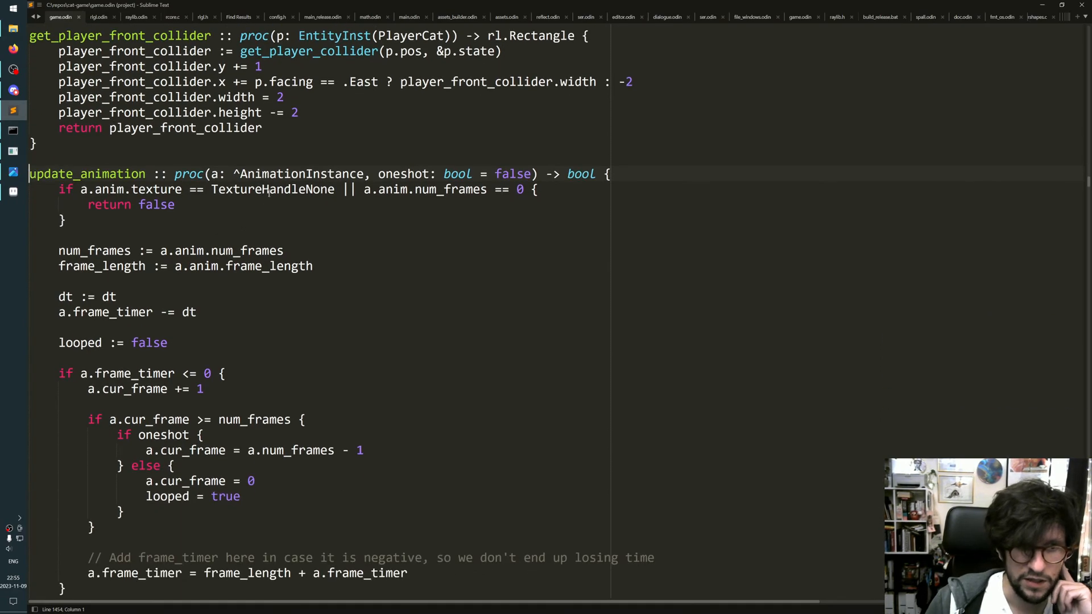
scroll(down, 3)
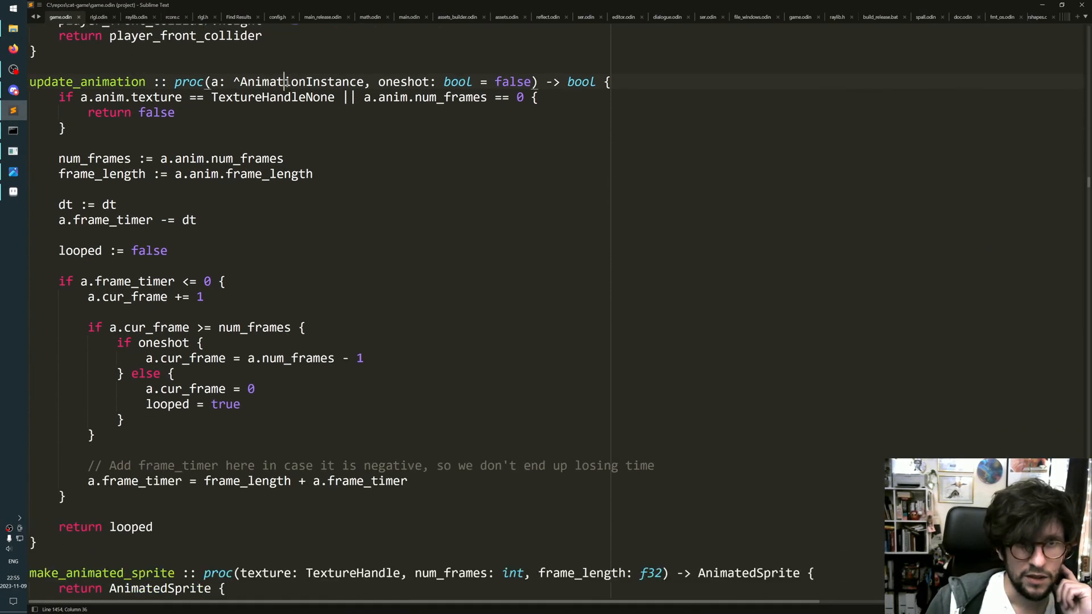
double_click(301, 81)
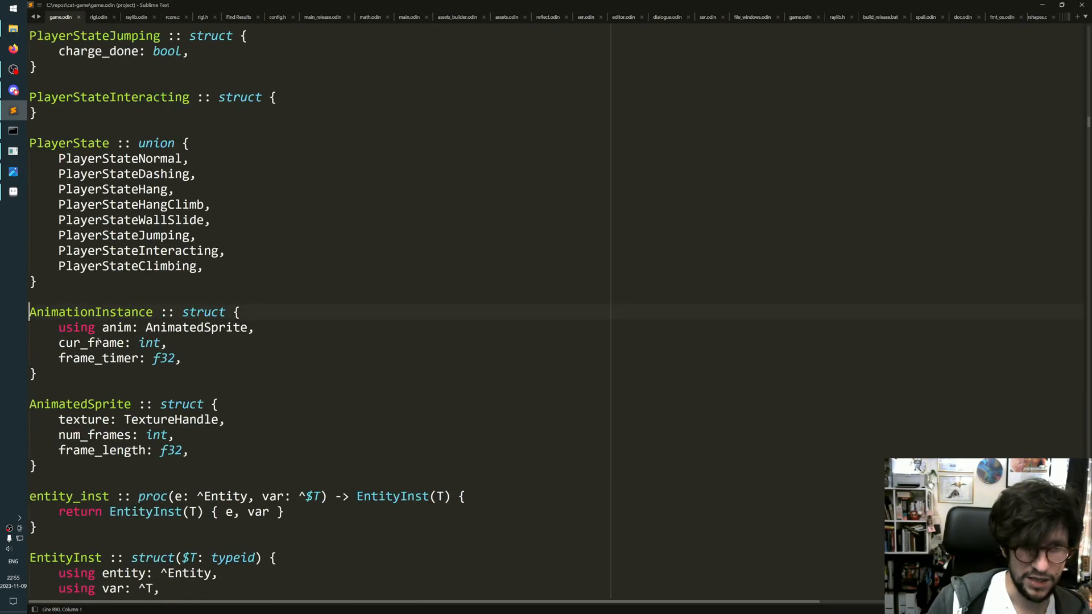
double_click(89, 342)
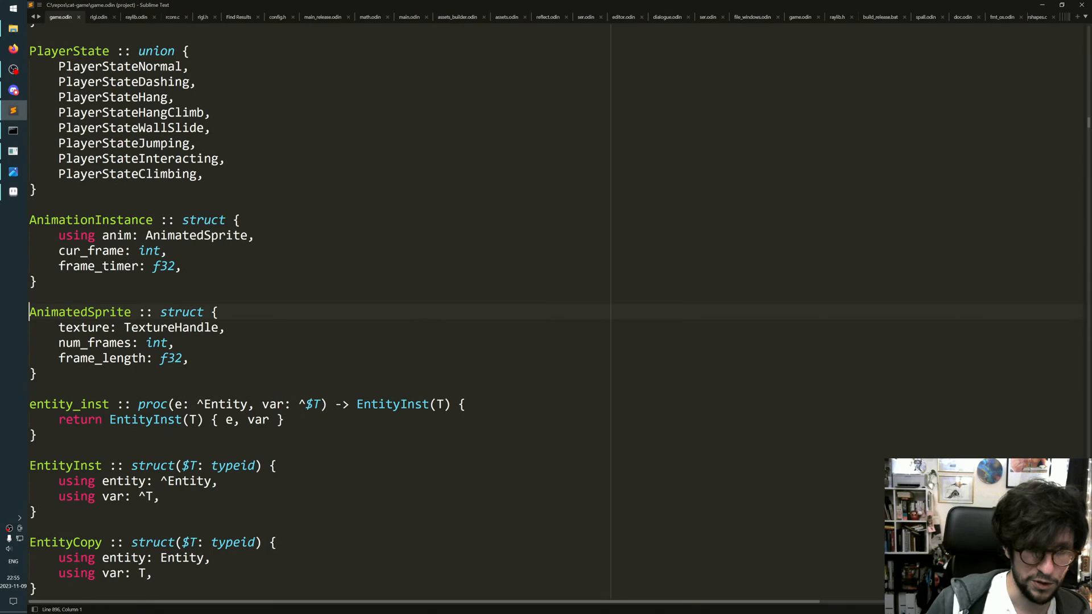
double_click(97, 343)
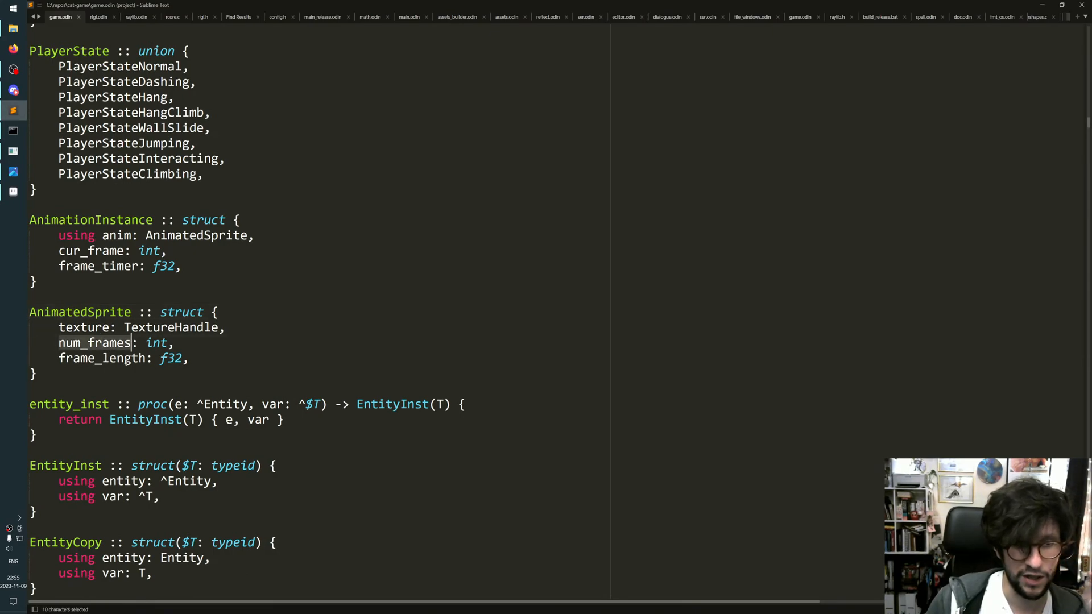
double_click(102, 358)
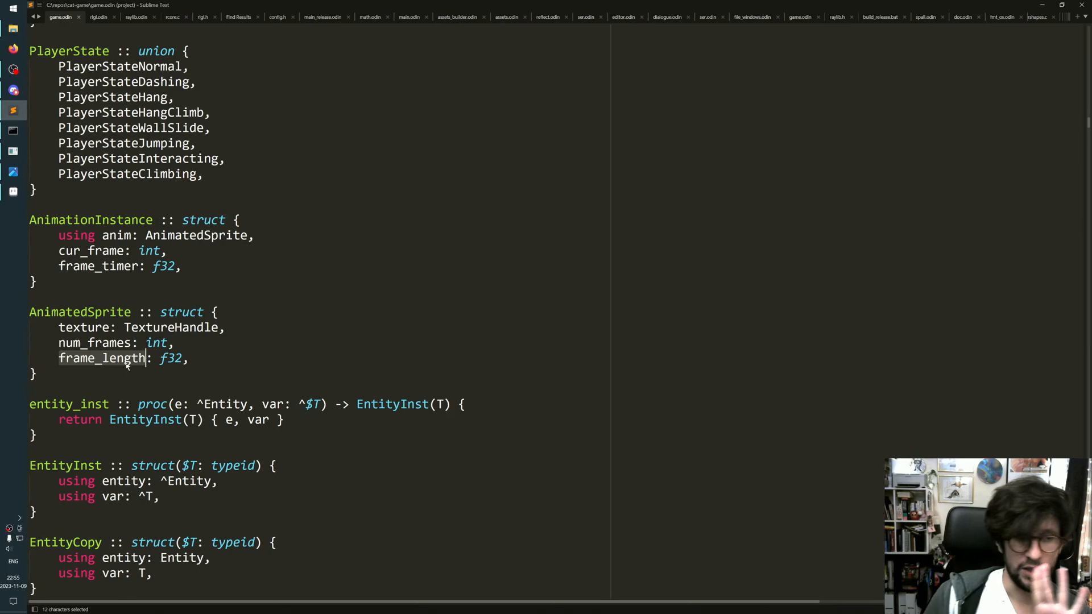
double_click(89, 251)
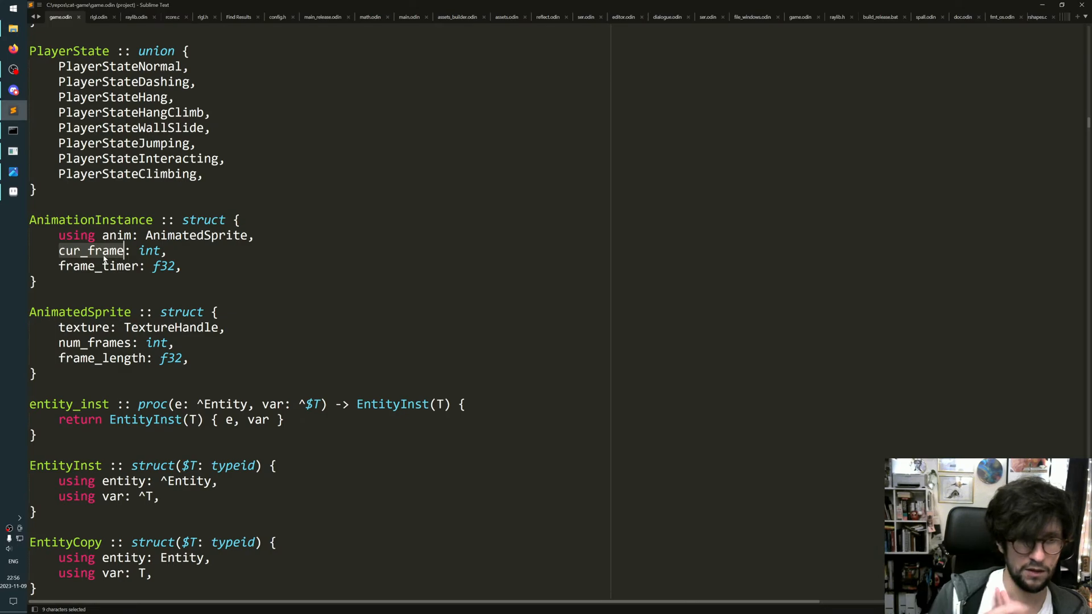
double_click(100, 266)
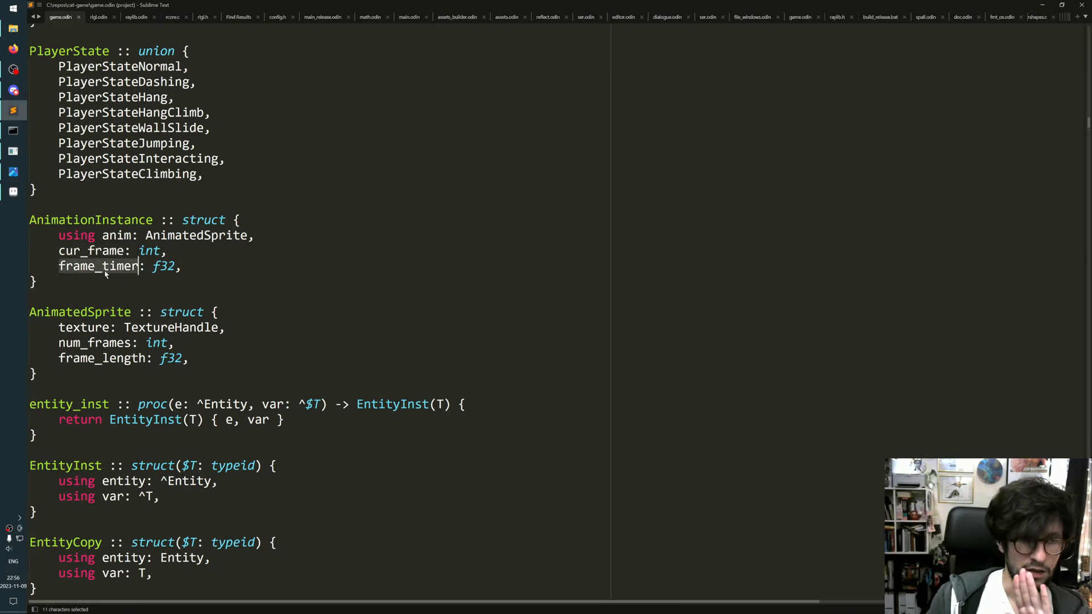
text(@)
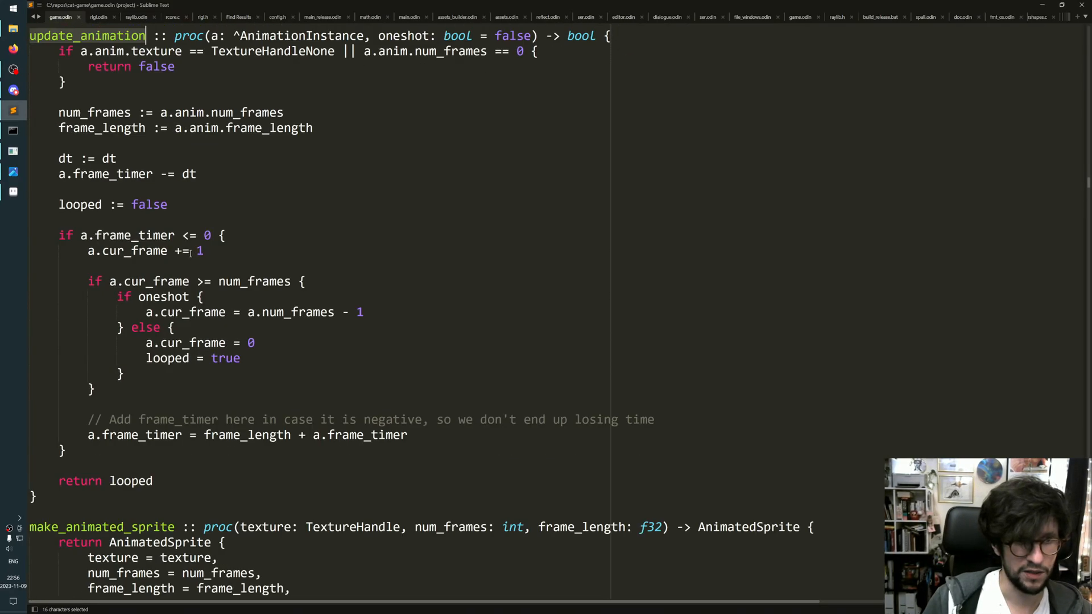
Delete 'dt := dt' and highlight frame_timer, the timer check and num_frames.
click(59, 174)
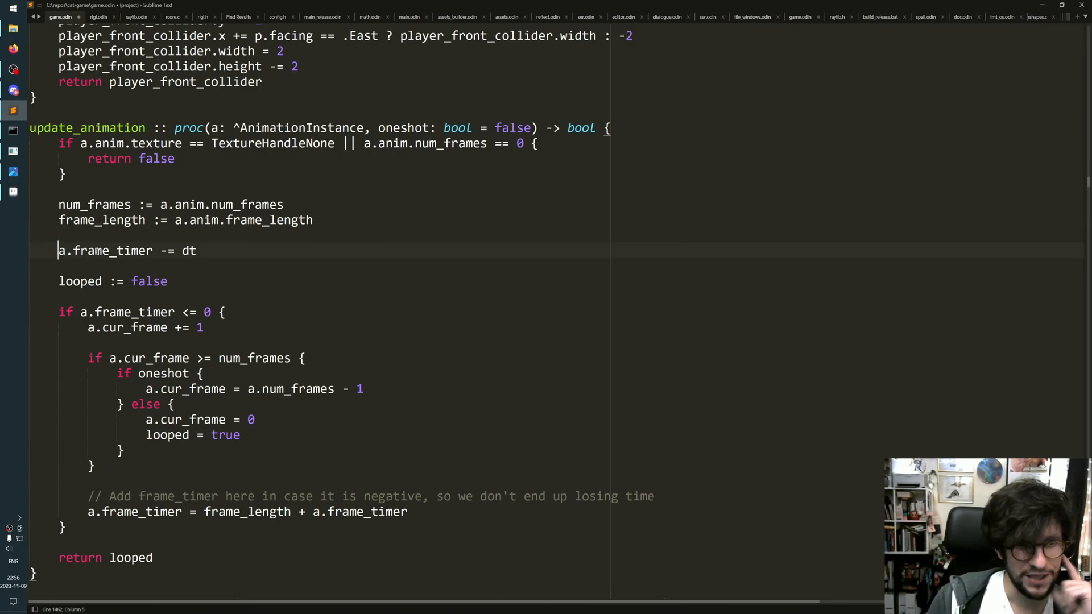
double_click(299, 127)
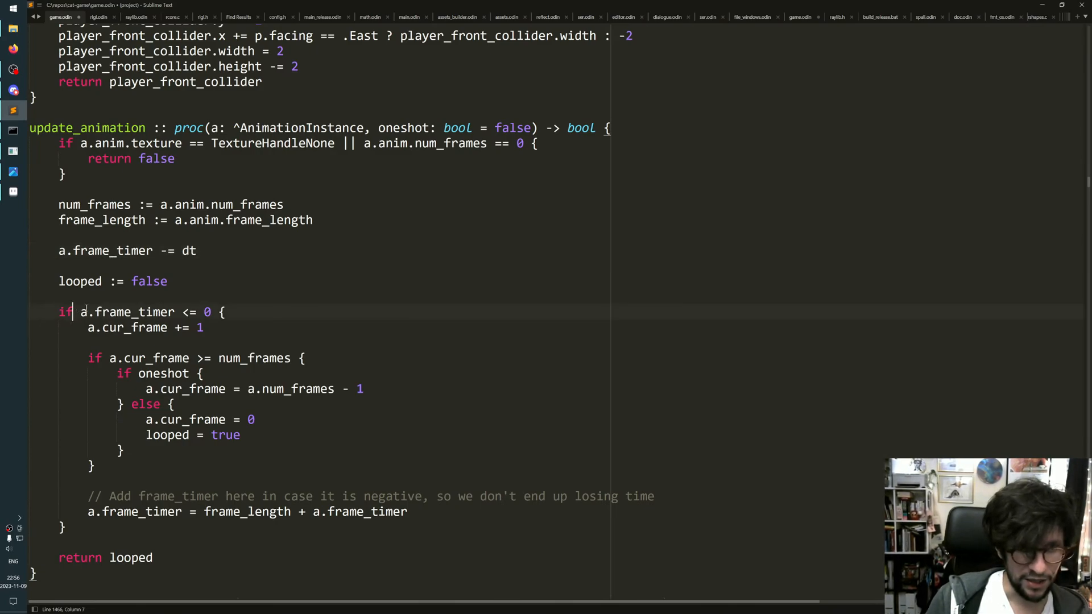
drag(81, 311, 210, 311)
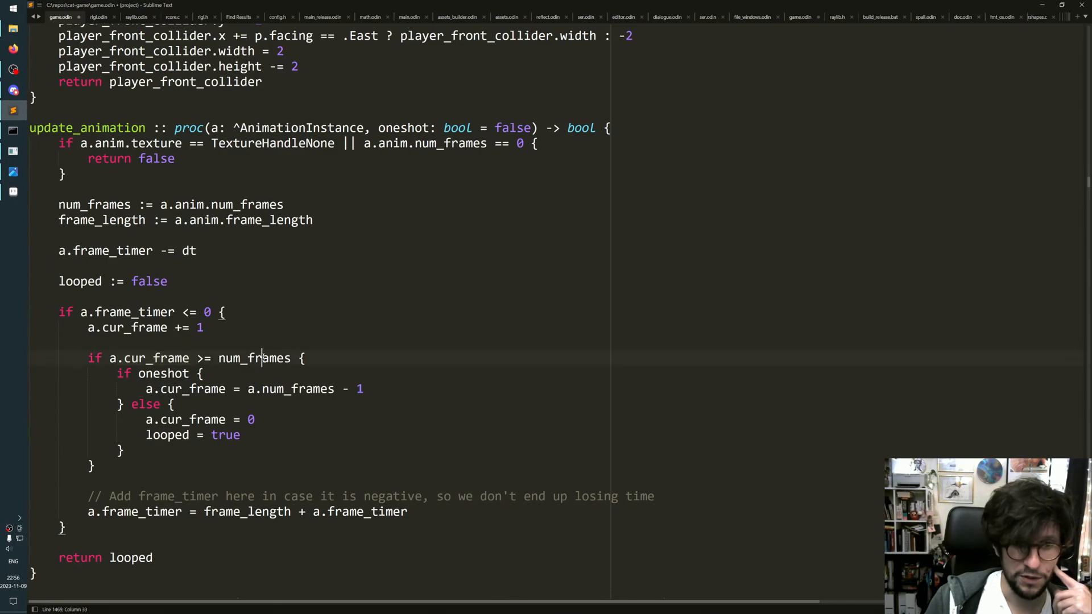
double_click(253, 357)
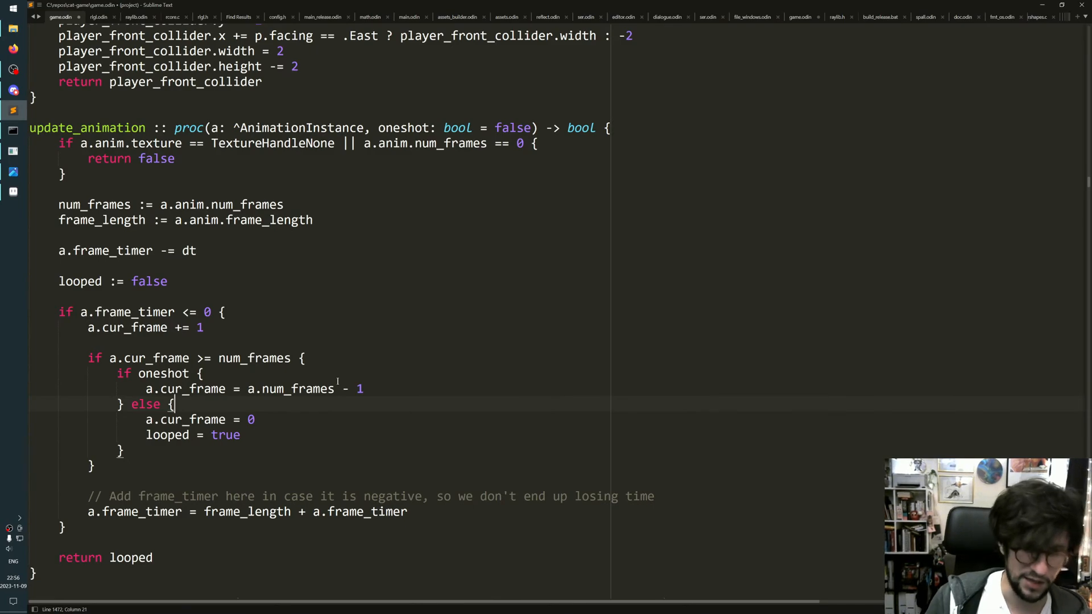
scroll(down, 3)
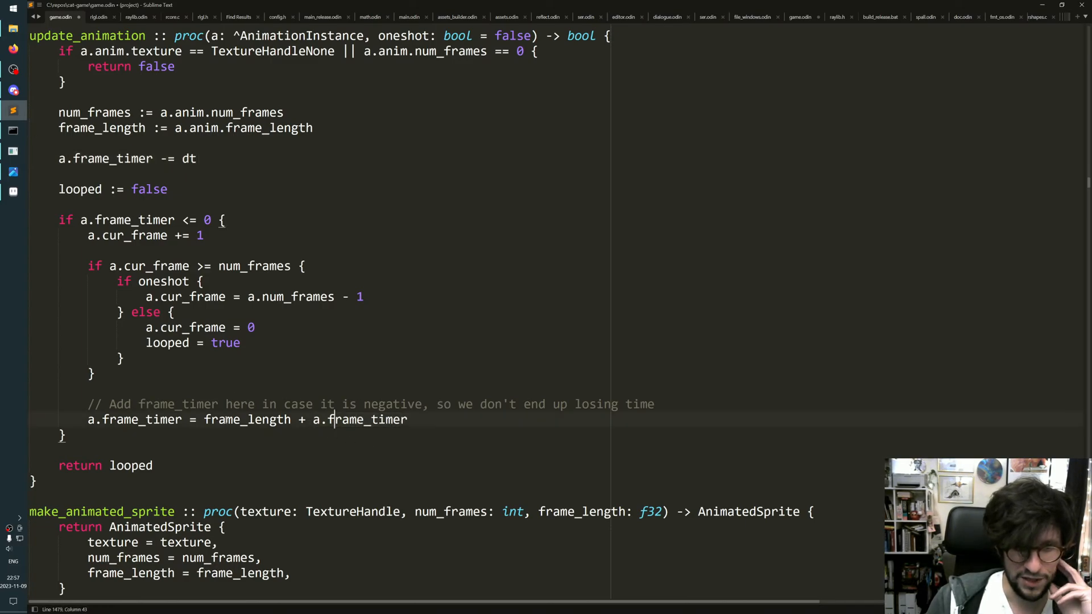
double_click(248, 419)
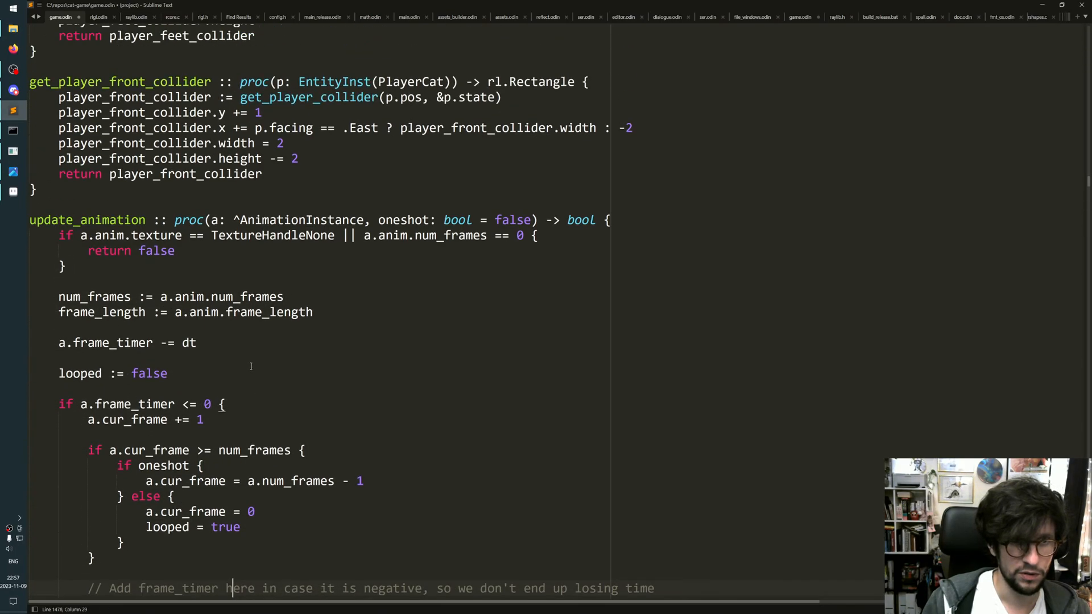
scroll(down, 3)
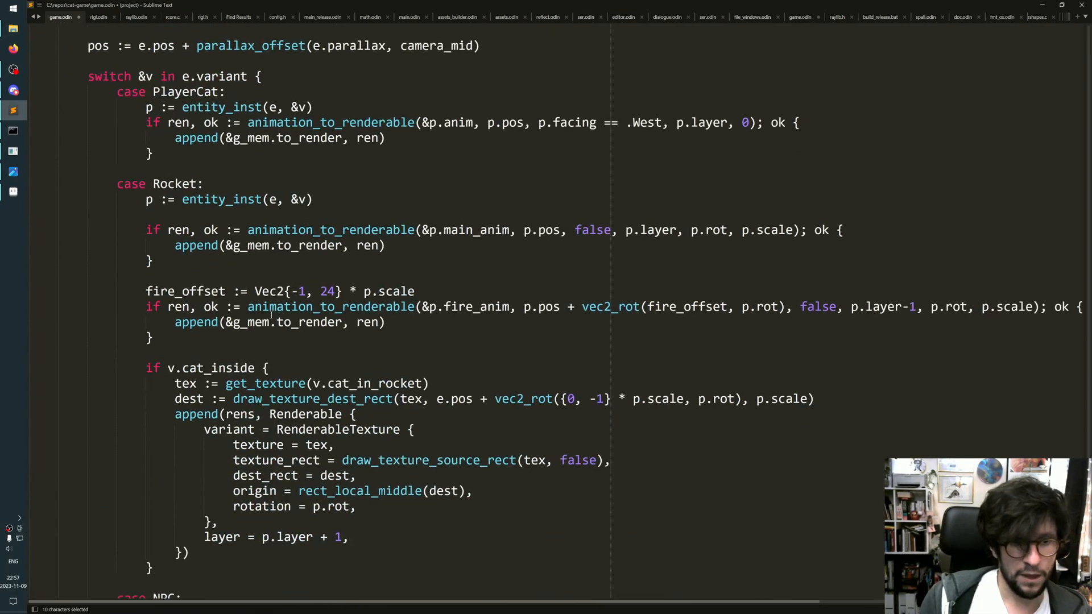
Scroll to animation_to_renderable and select a name inside its code.
scroll(down, 3)
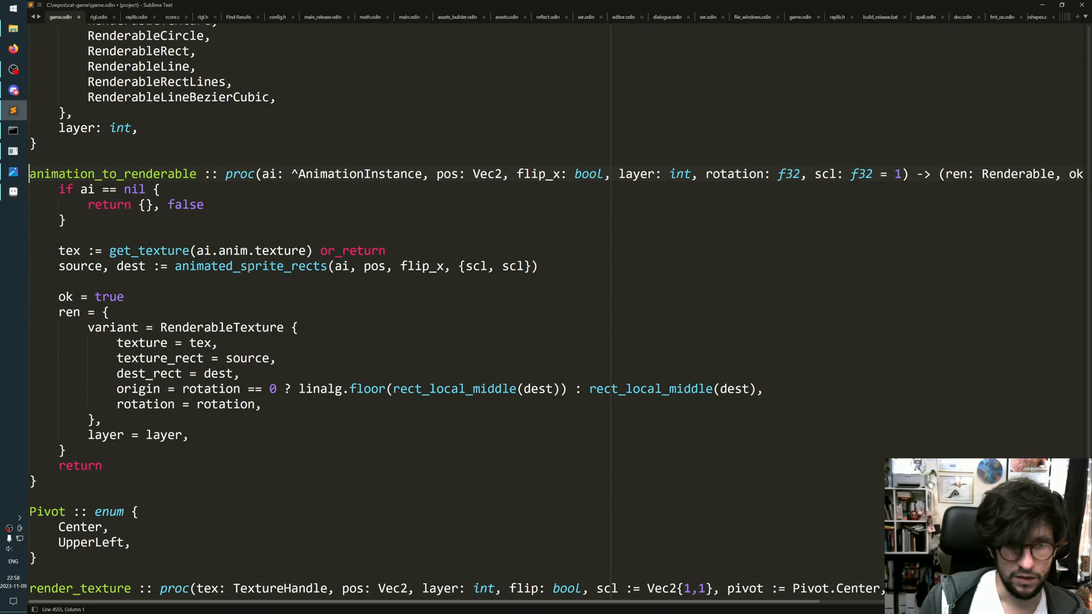
double_click(250, 266)
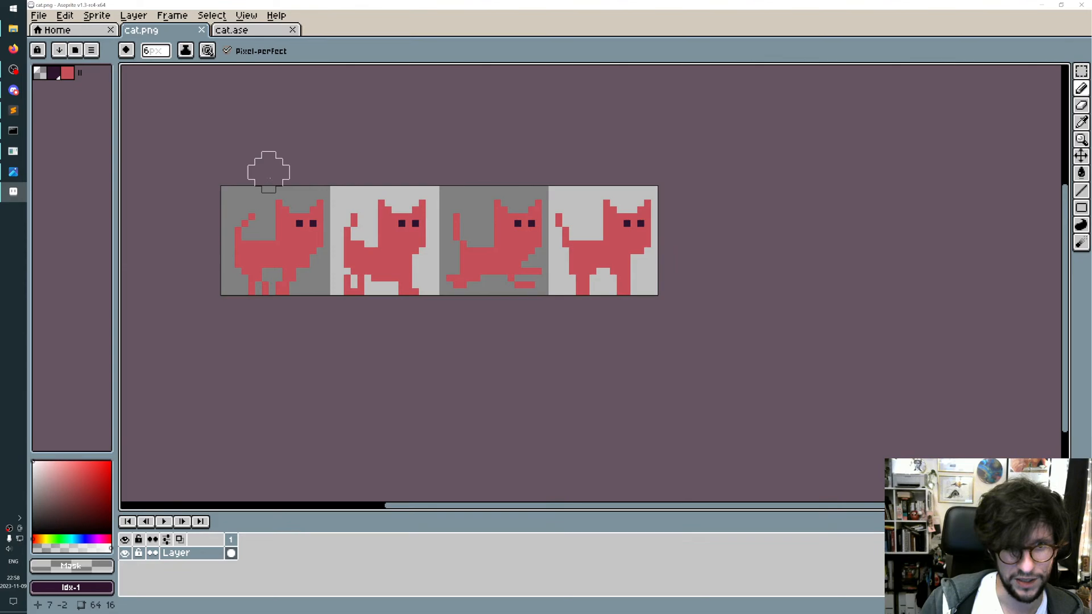
mouse_move(645, 244)
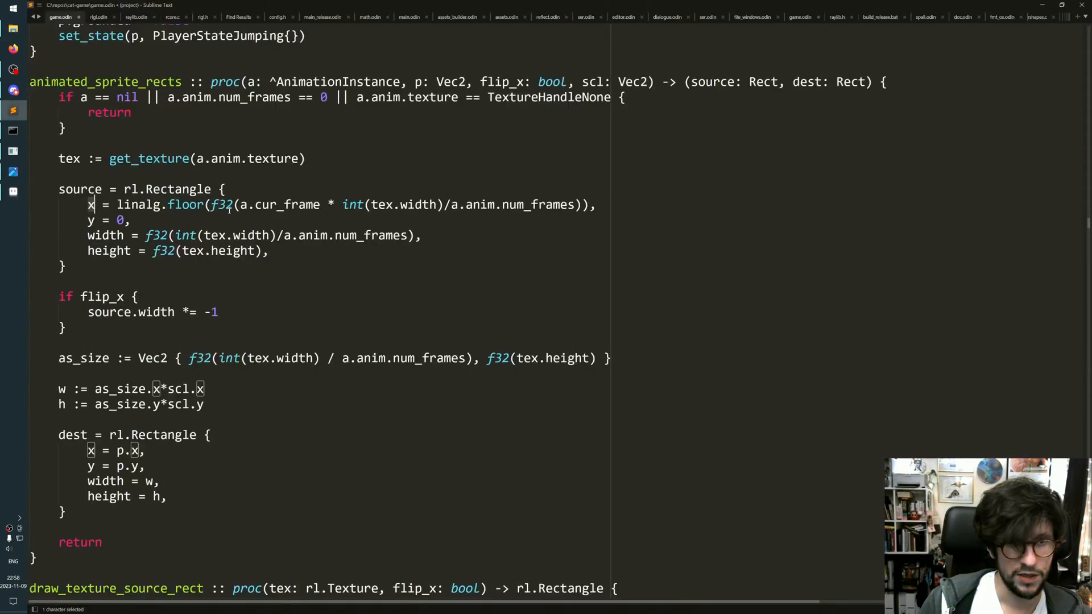
Highlight the source rectangle's x field in animated_sprite_rects.
double_click(283, 204)
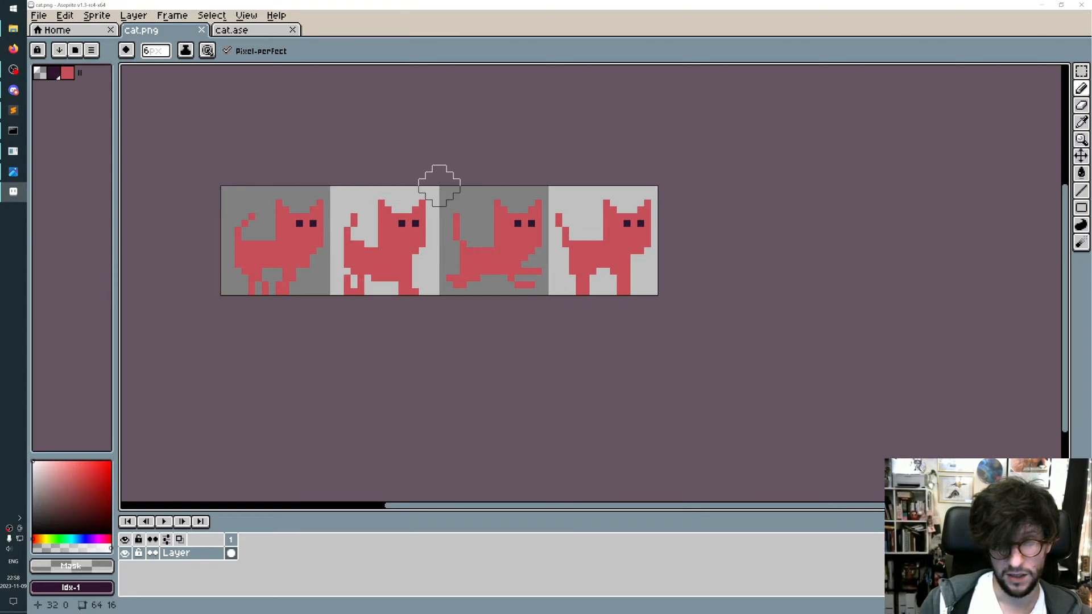
mouse_move(202, 184)
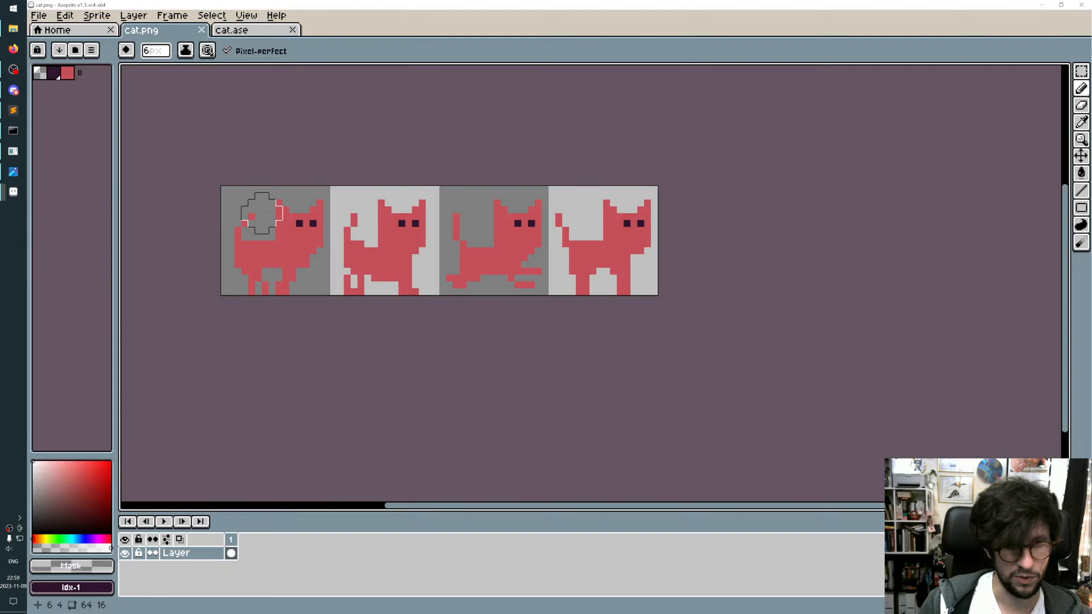
mouse_move(677, 172)
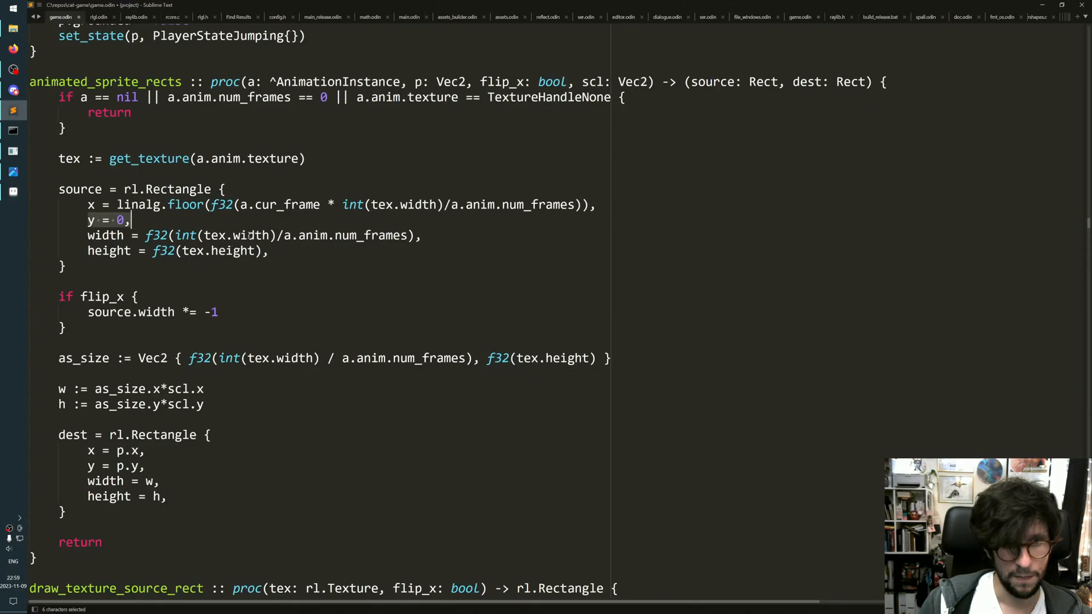
Highlight the source rectangle's y = 0 line, the dest rectangle's end, and as_size.
click(51, 15)
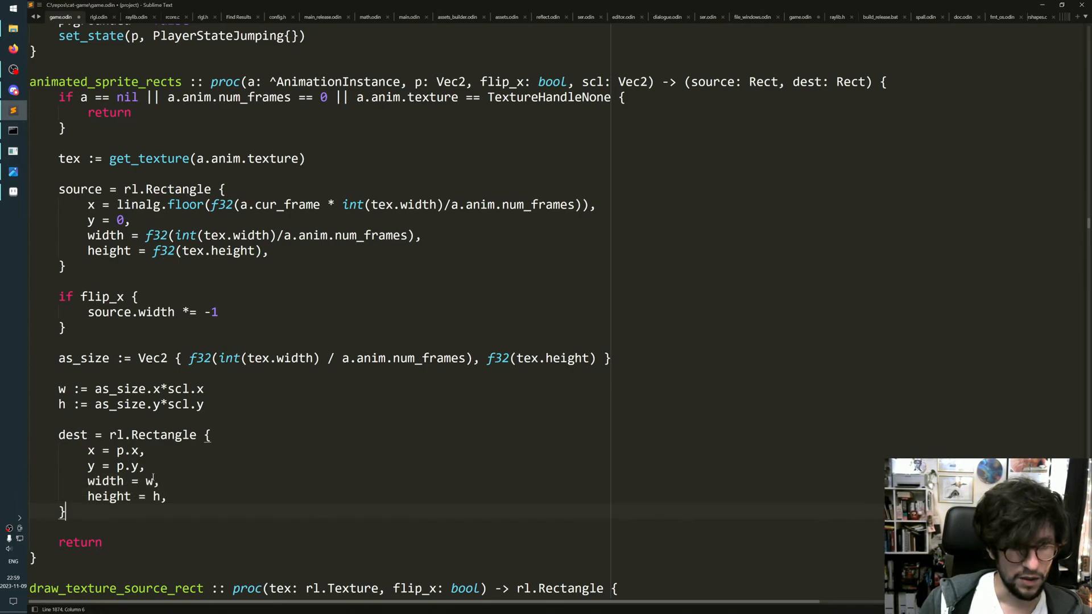
click(129, 388)
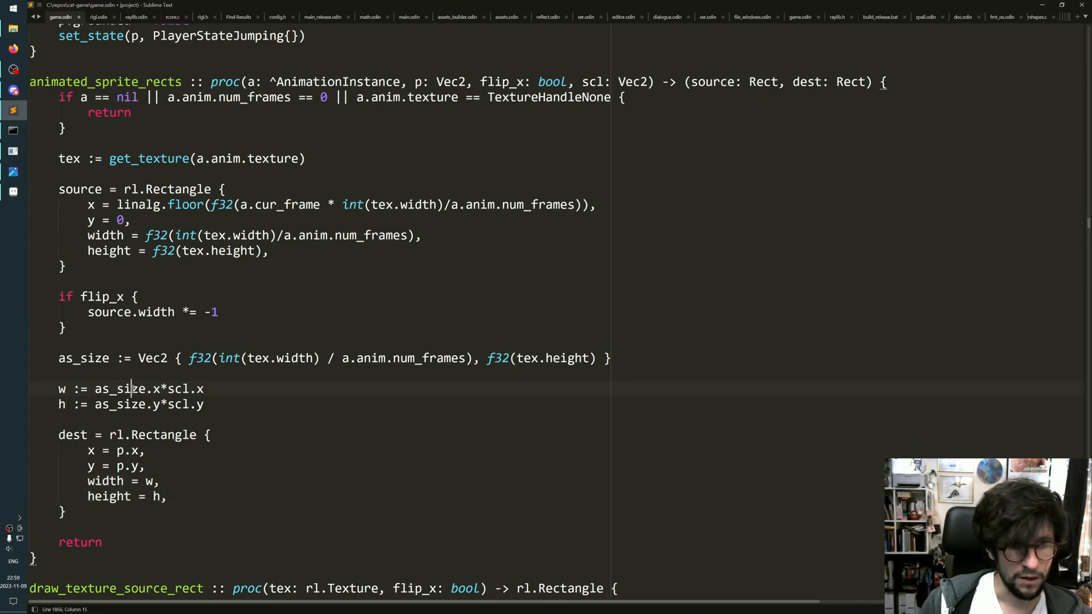
double_click(120, 389)
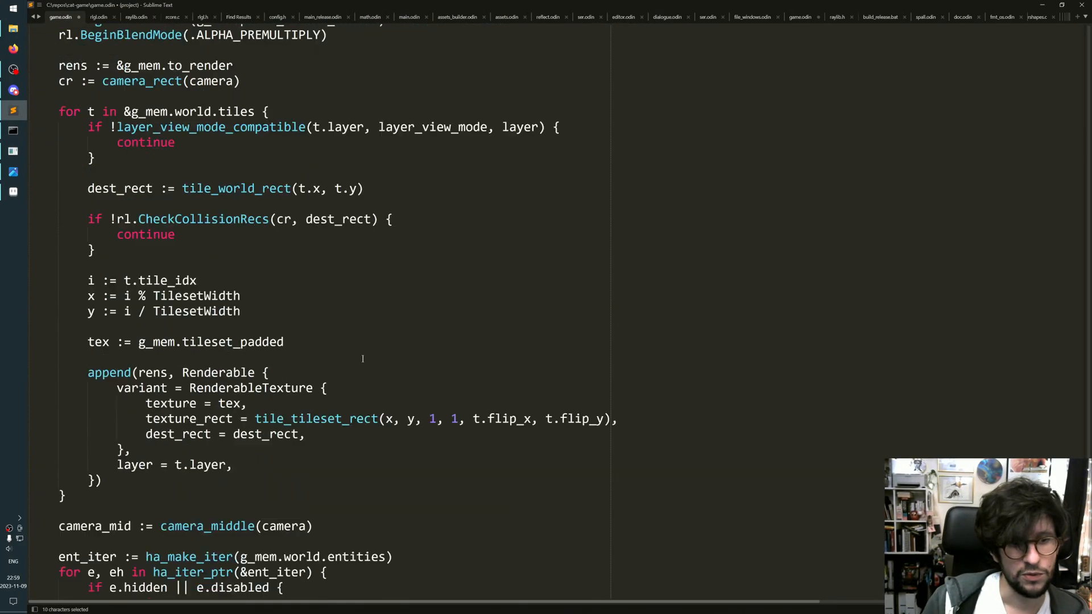
Scroll to the renderables switch and highlight DrawTexturePro and its texture_rect argument.
scroll(down, 3)
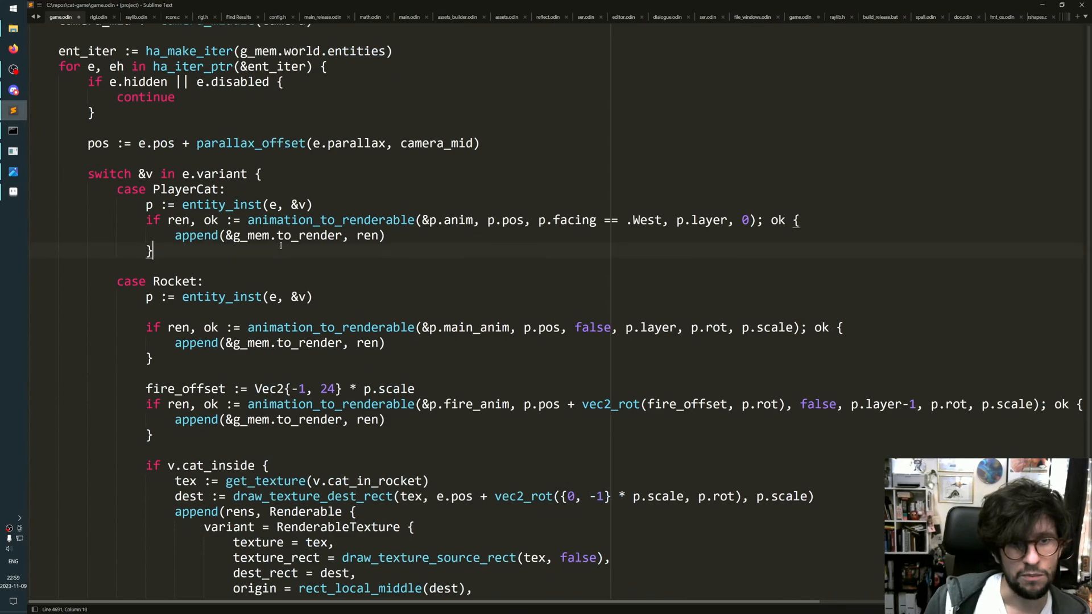
scroll(down, 3)
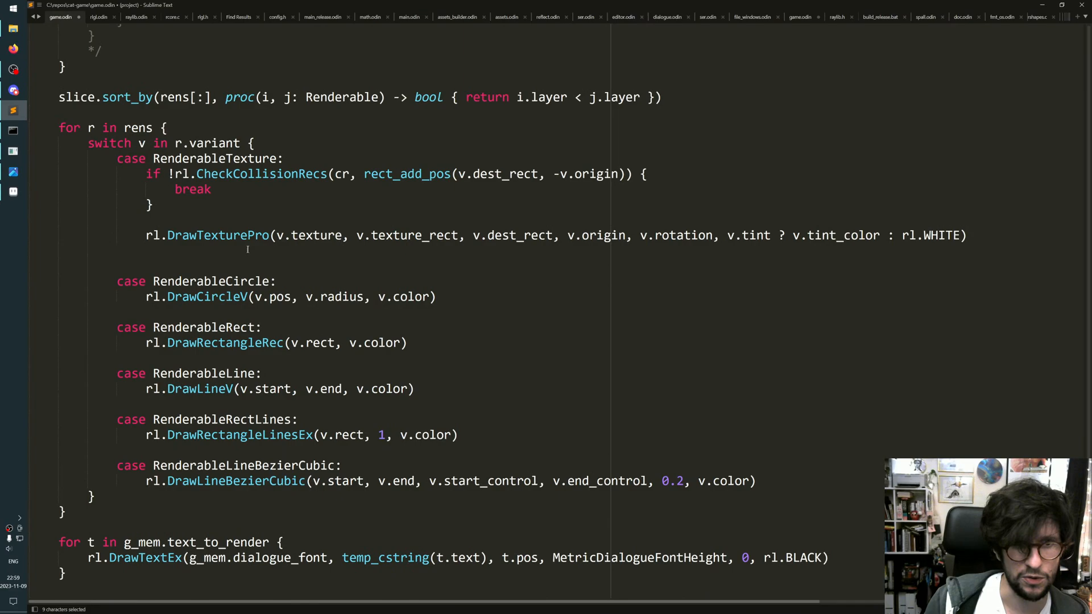
double_click(218, 235)
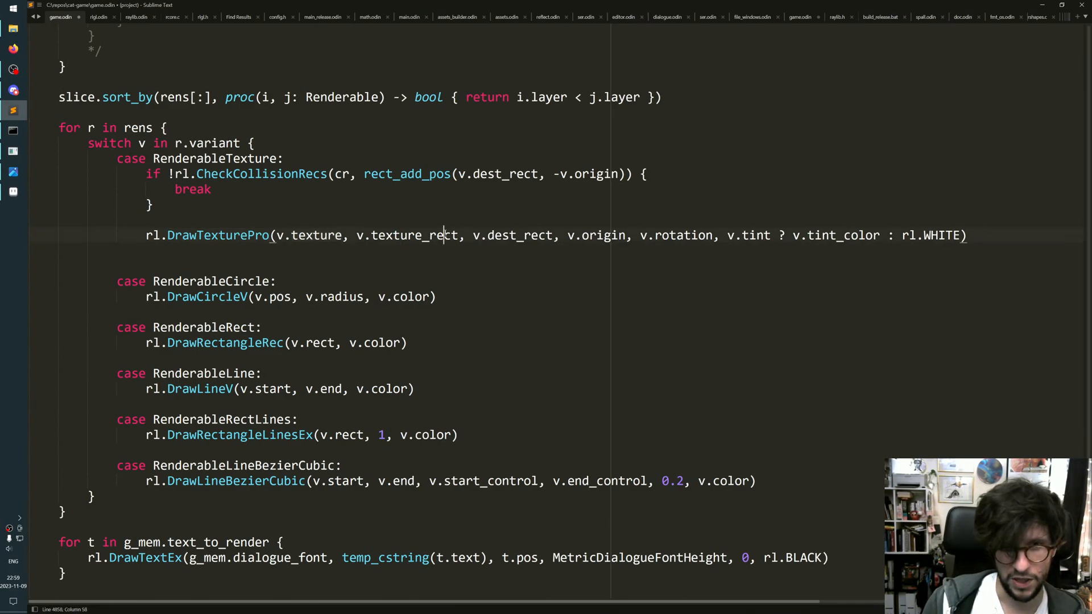
double_click(415, 235)
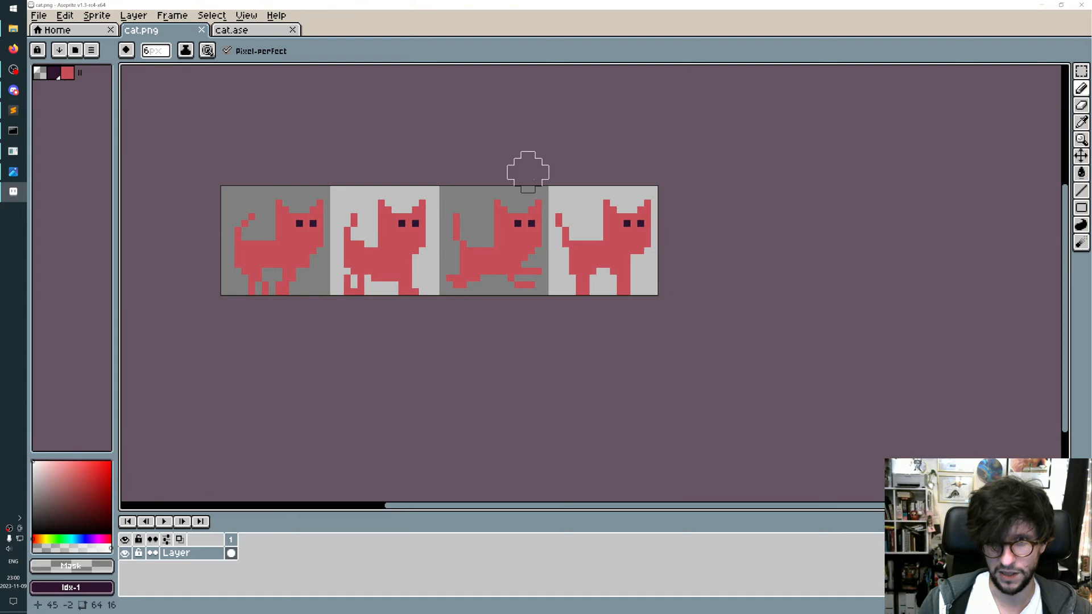
mouse_move(636, 304)
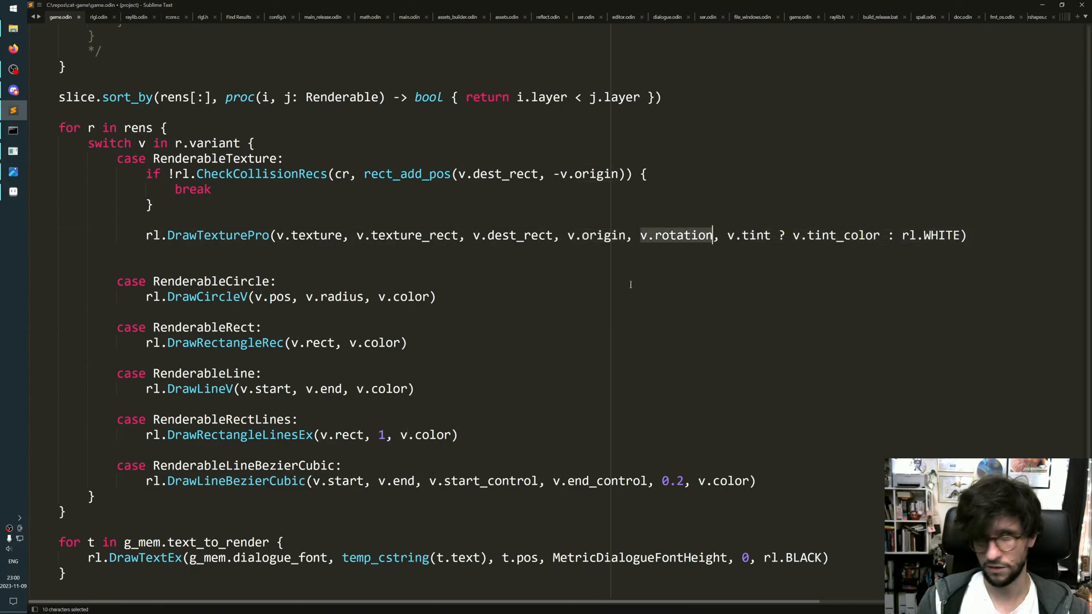
mouse_move(603, 294)
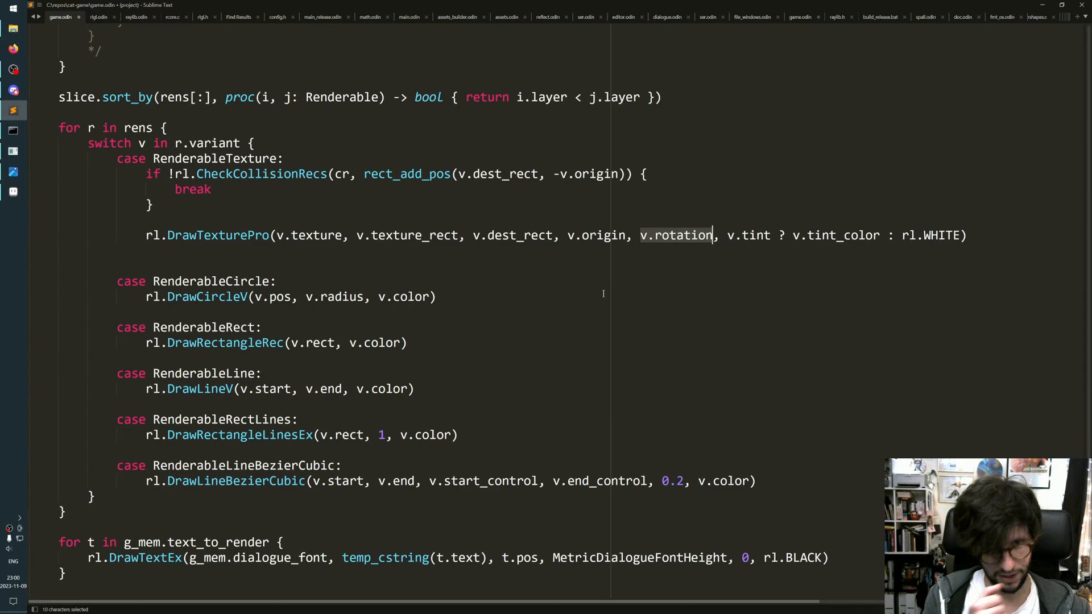